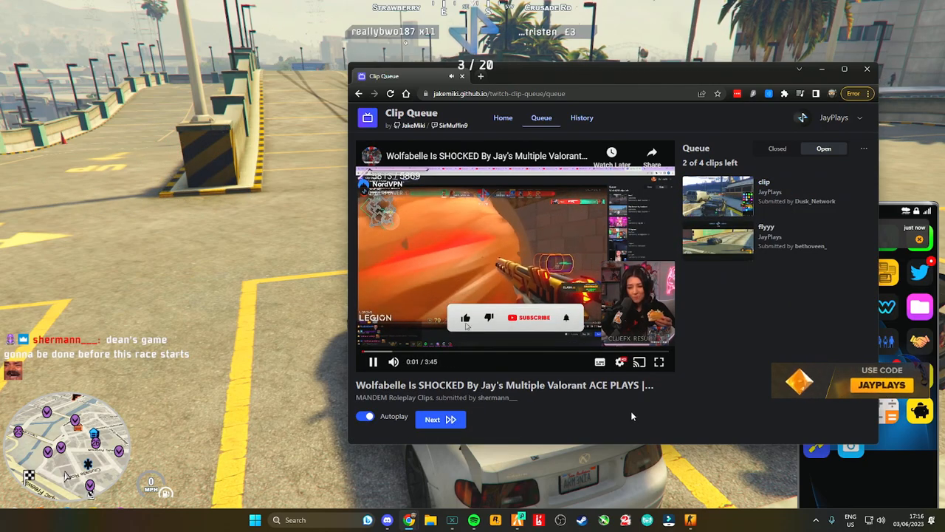
# Step: Play the Wolfabelle Valorant YouTube clip in Clip Queue, then minimize the window back to GTA V
pyautogui.click(530, 317)
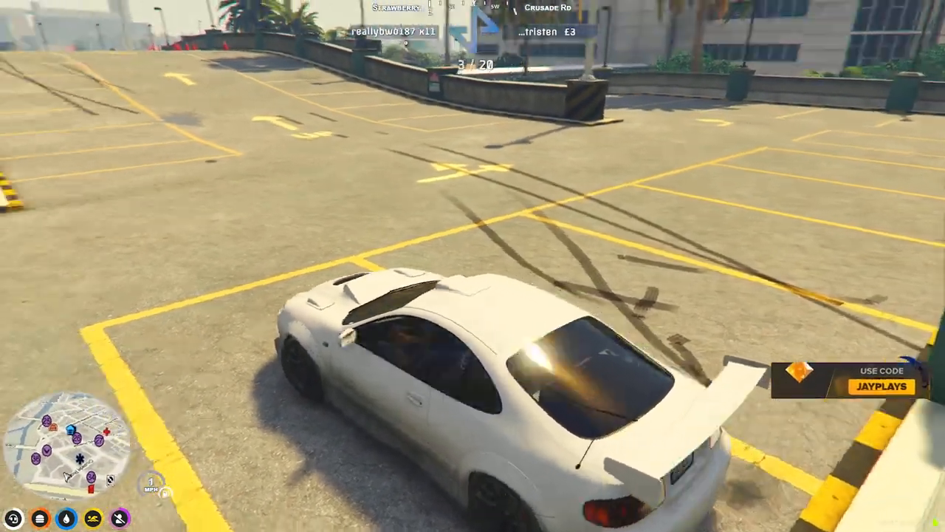
pyautogui.press('w')
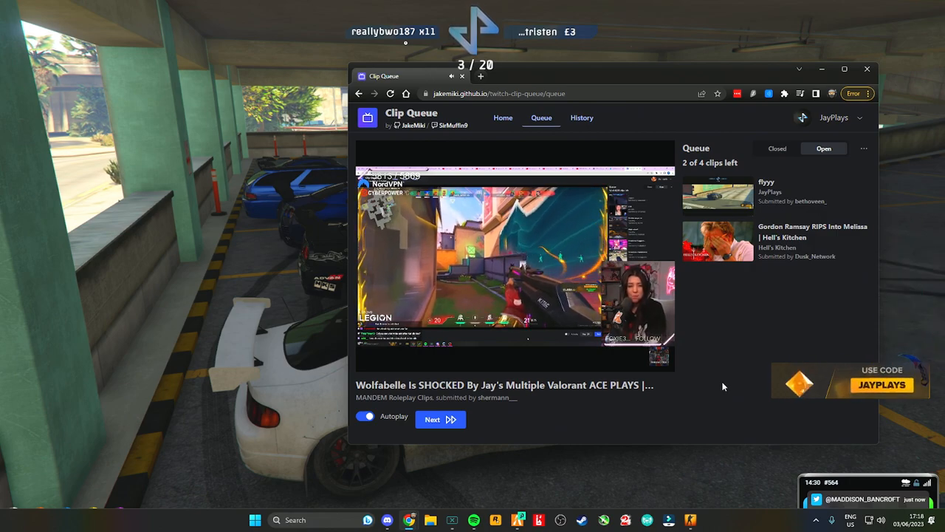
pyautogui.moveTo(728, 389)
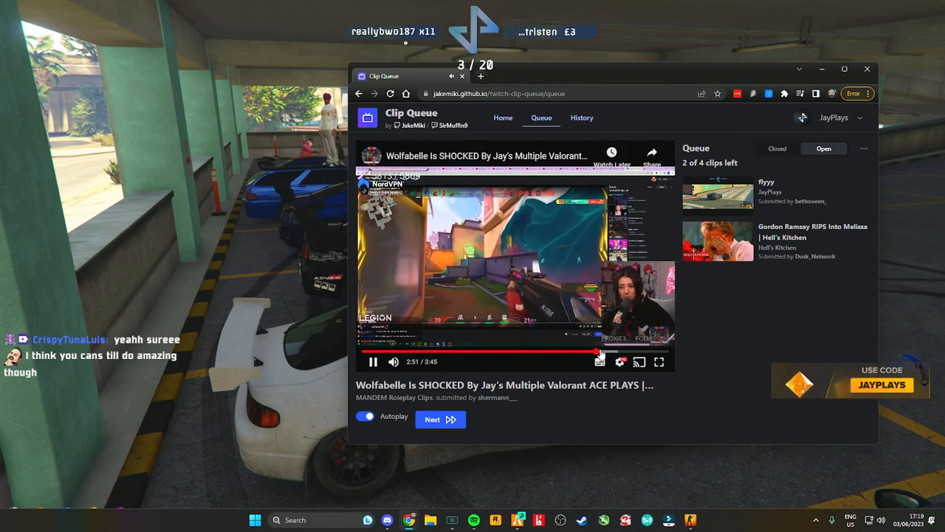
# Step: Seek the Wolfabelle Valorant clip to about 3:04 on the YouTube progress bar
pyautogui.click(598, 351)
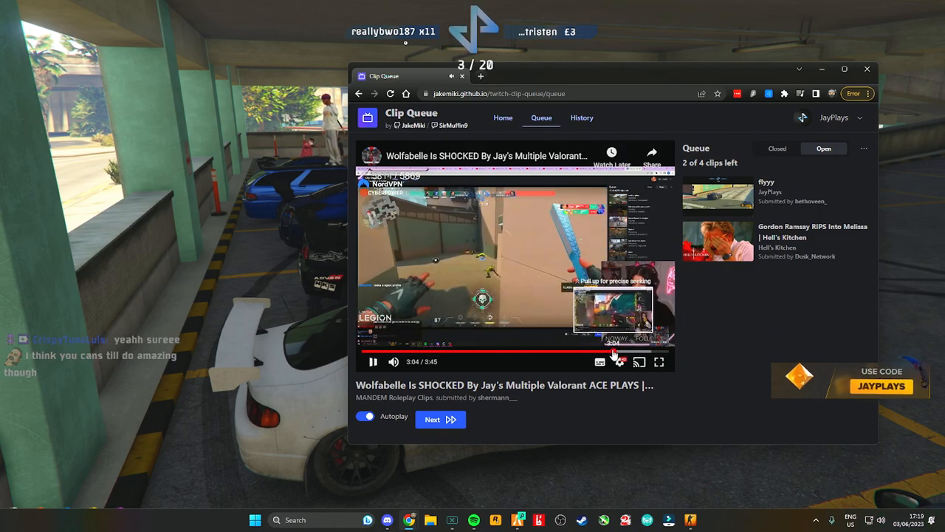